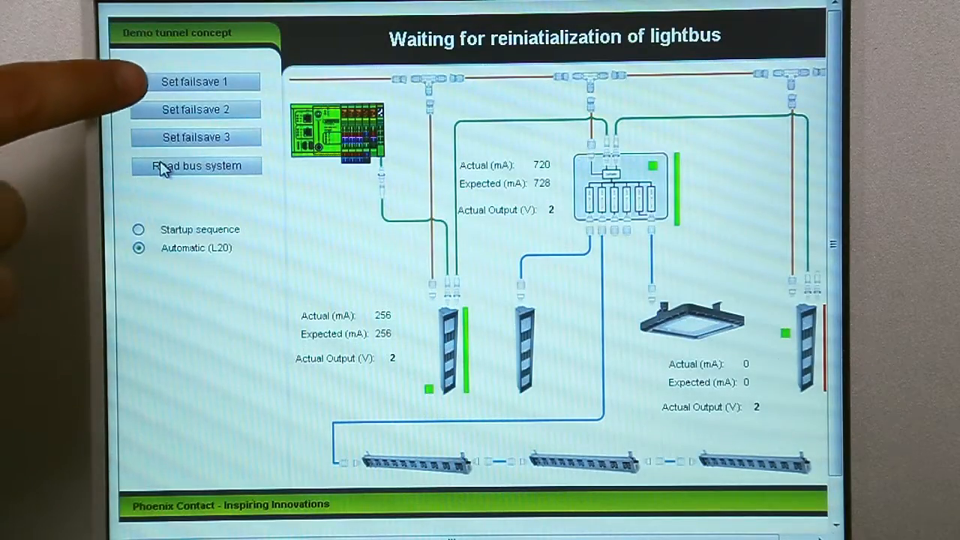
Trigger a lightbus re-read so the module and first fixture currents reset to 0 mA
{"action": "left_click", "coordinate": [196, 166]}
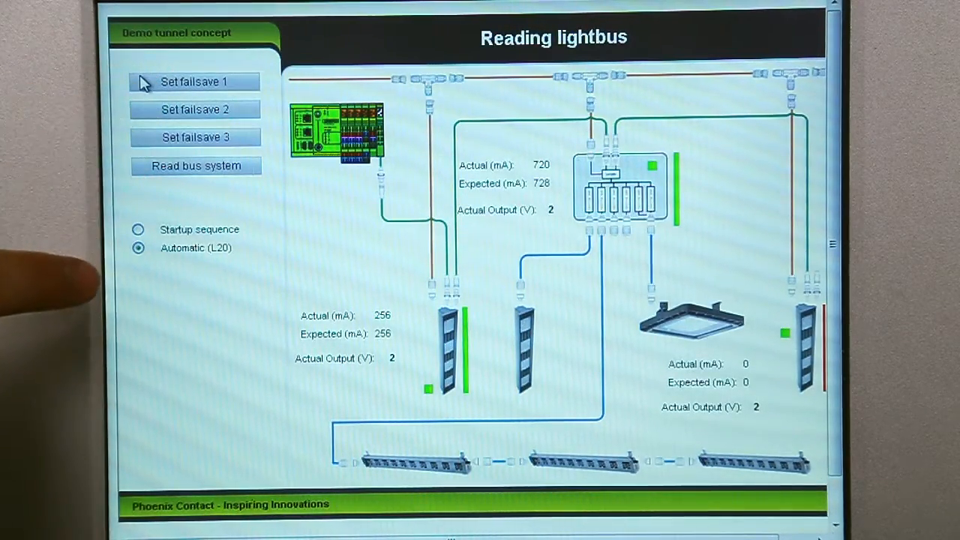
{"action": "left_click", "coordinate": [195, 165]}
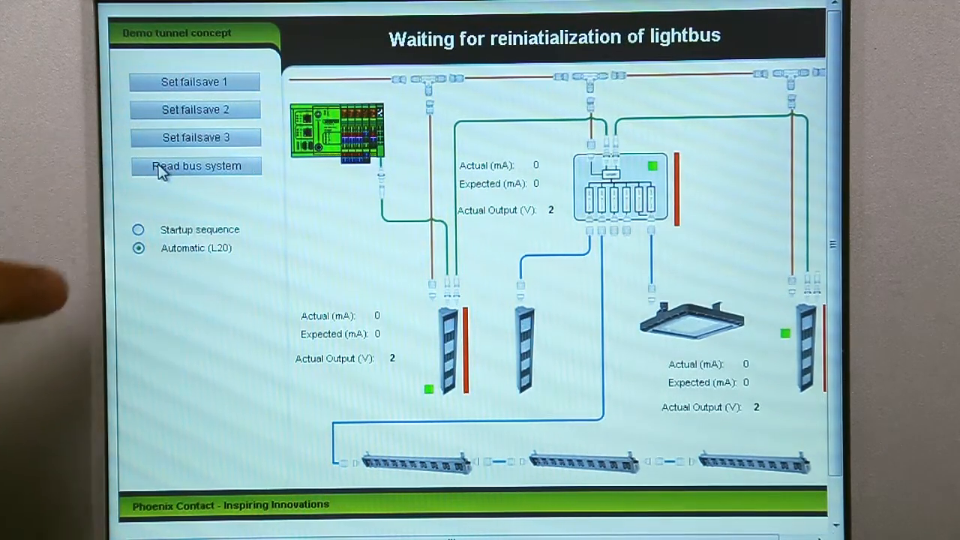